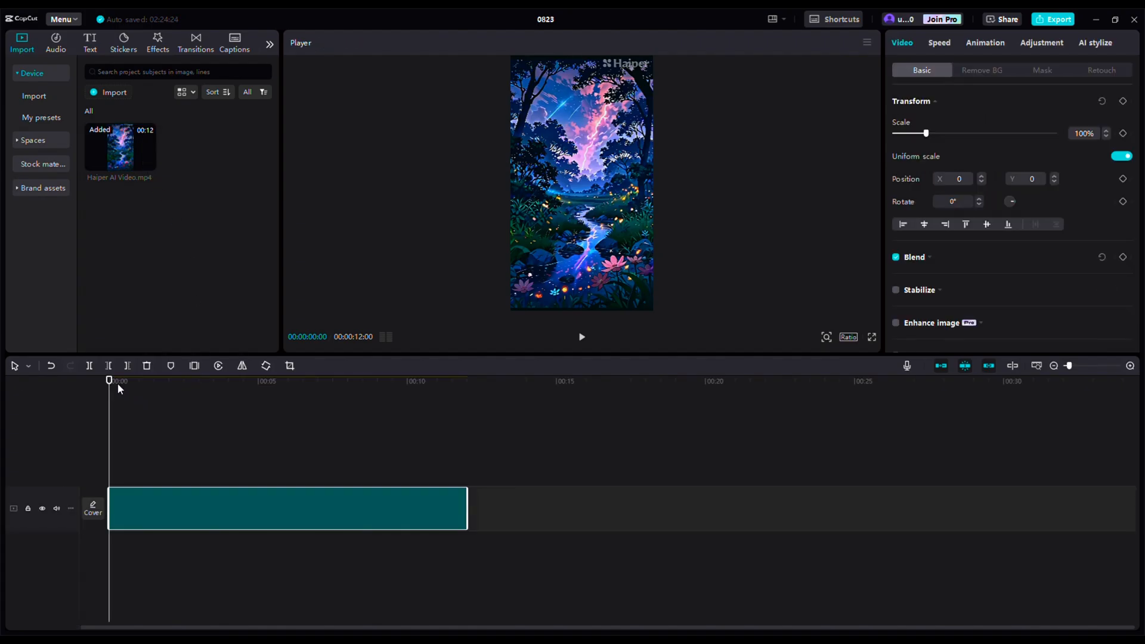
# Enlarge the Haiper AI clip to 110% scale so the watermark falls outside the frame.
pyautogui.click(244, 381)
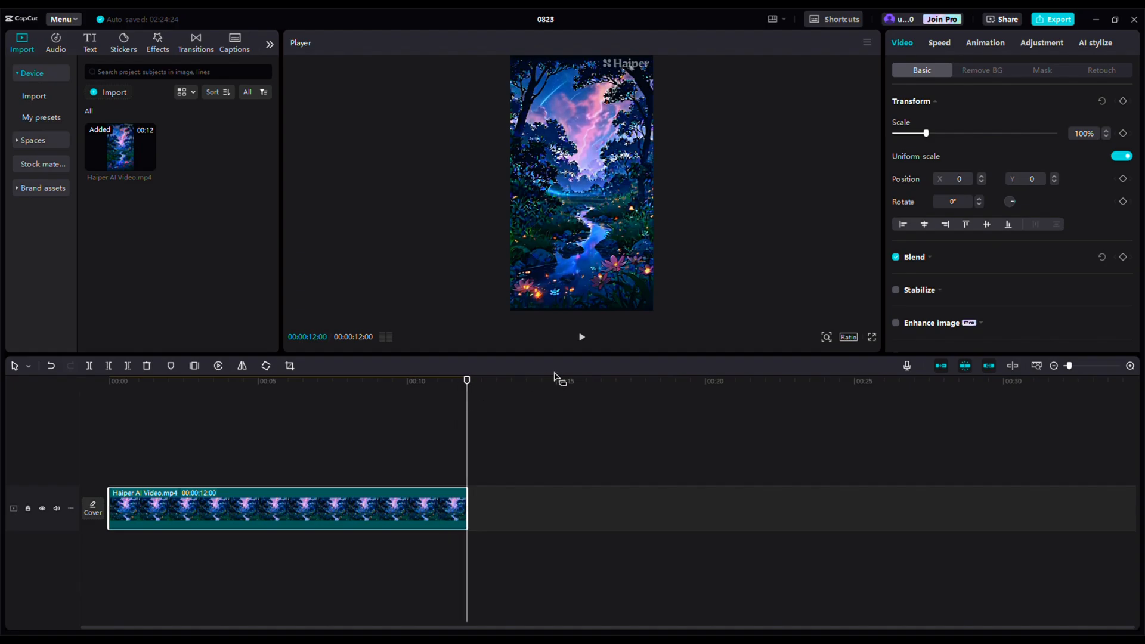
pyautogui.moveTo(372, 345)
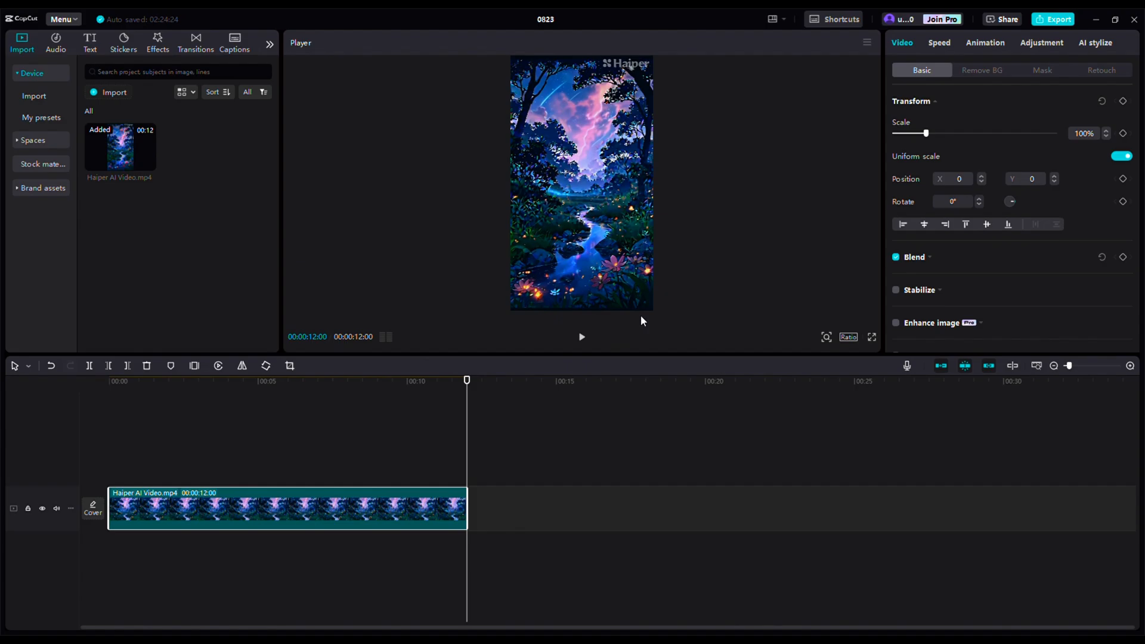
pyautogui.moveTo(619, 284)
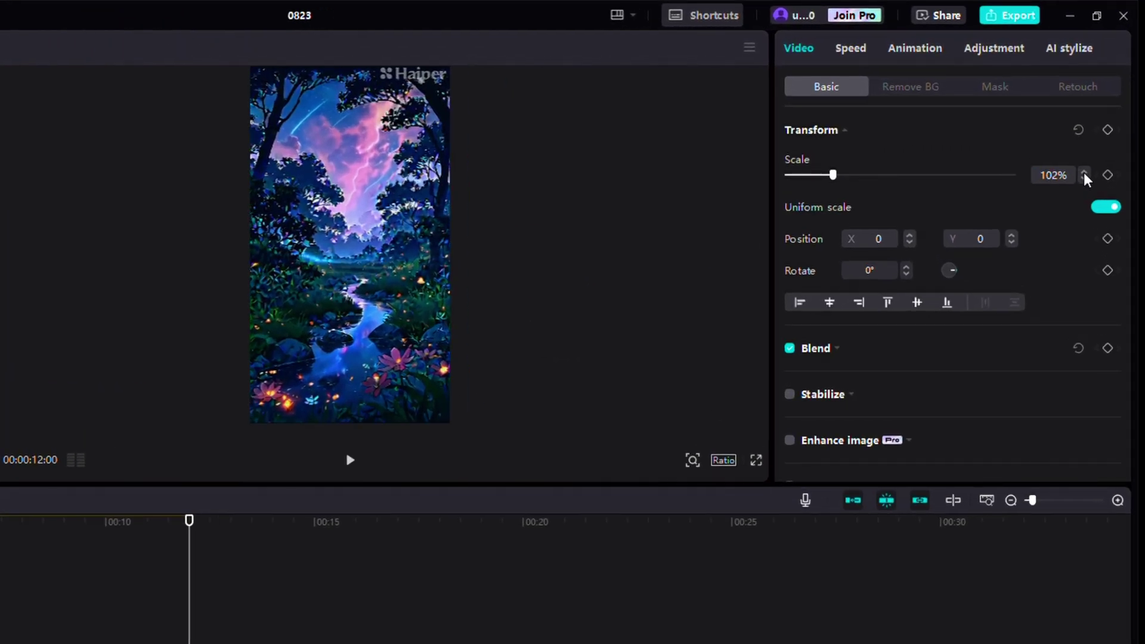
pyautogui.click(1084, 171)
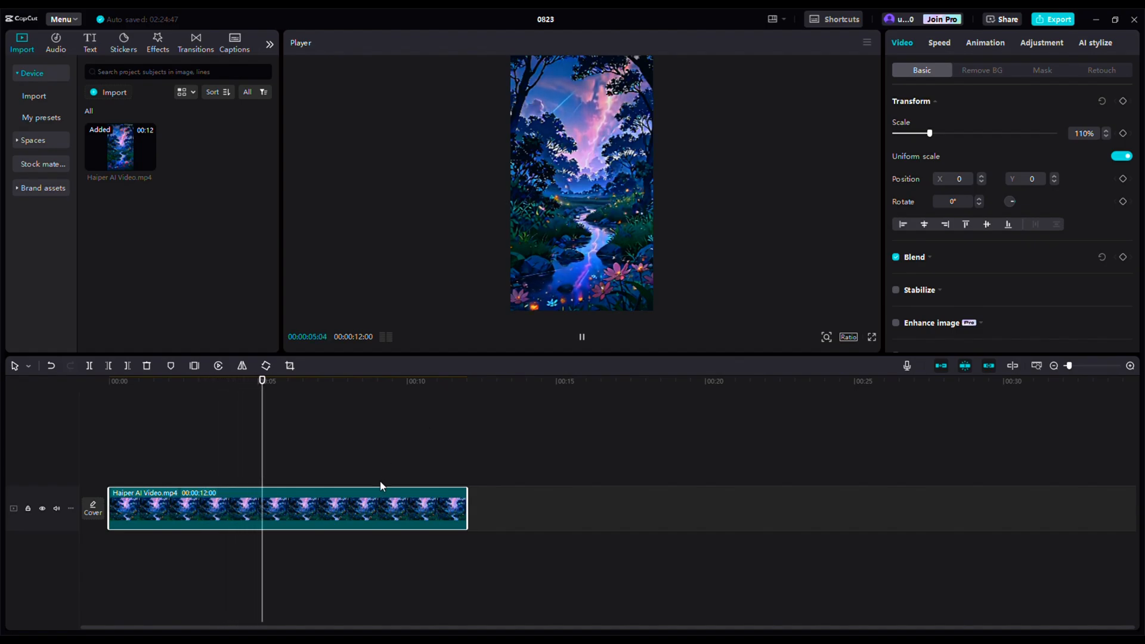
# Paste a second copy of the clip after the first, making the project 24 seconds long.
pyautogui.click(581, 336)
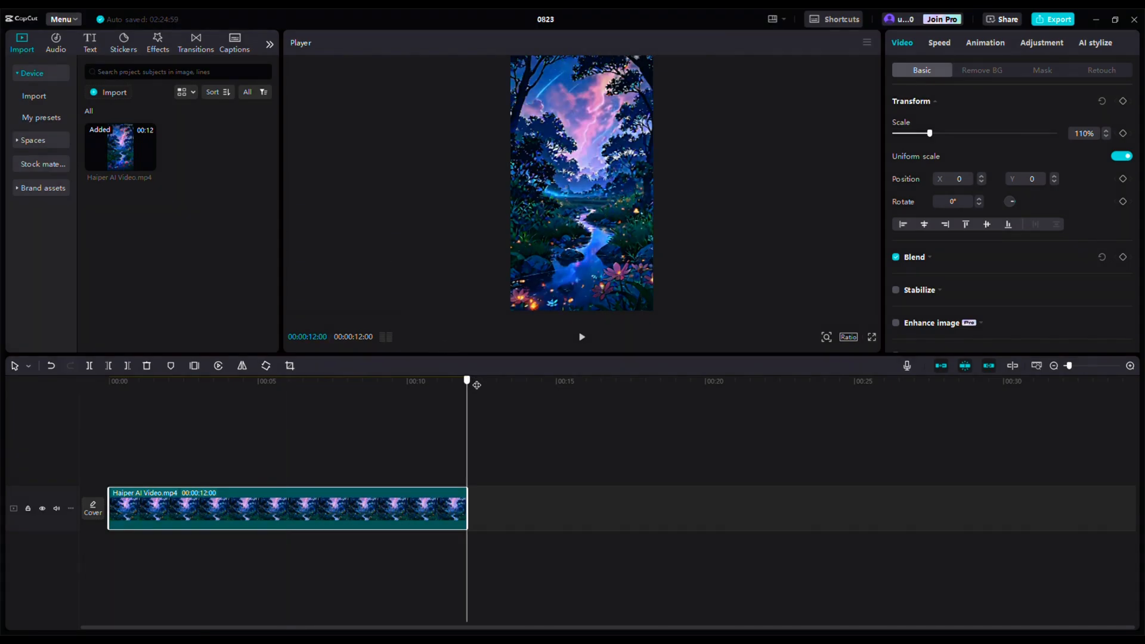
pyautogui.rightClick(533, 437)
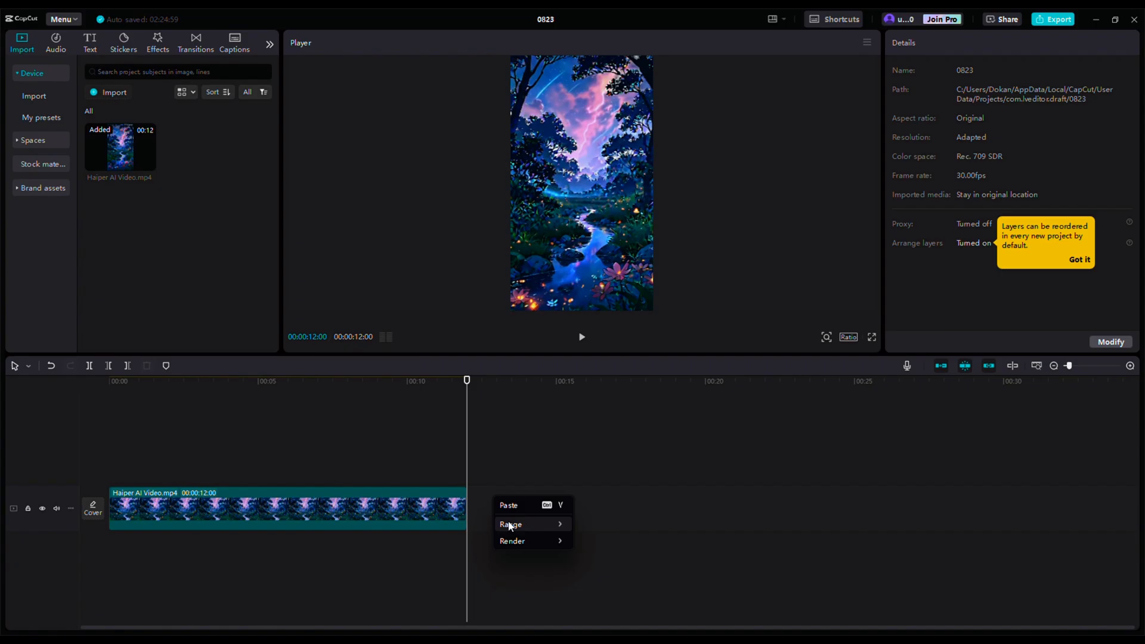
pyautogui.click(475, 441)
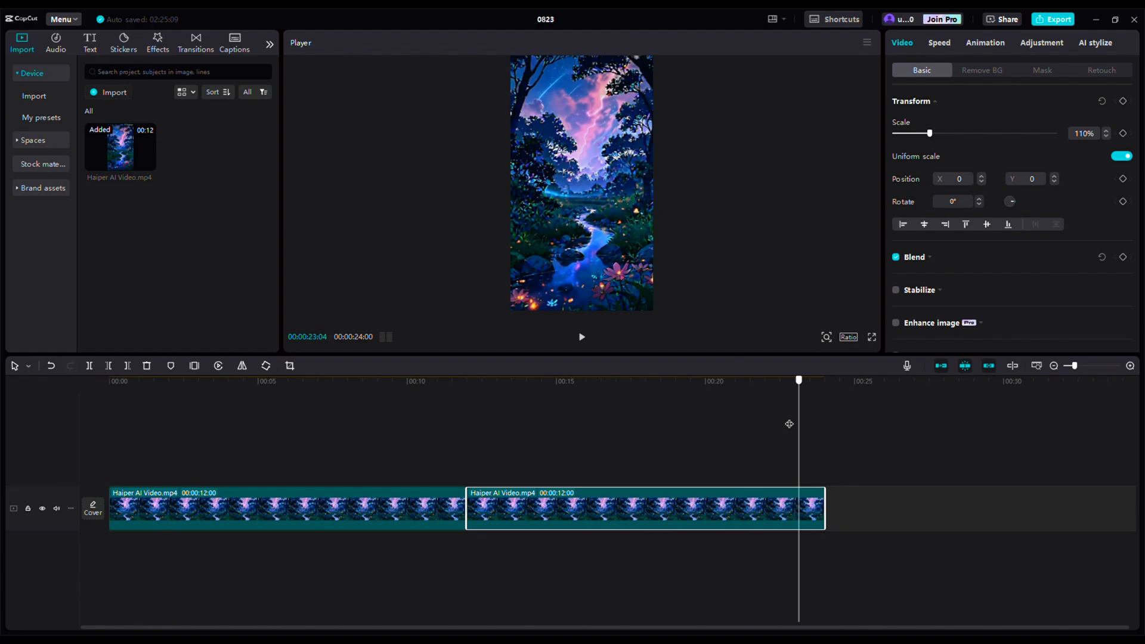
pyautogui.click(445, 381)
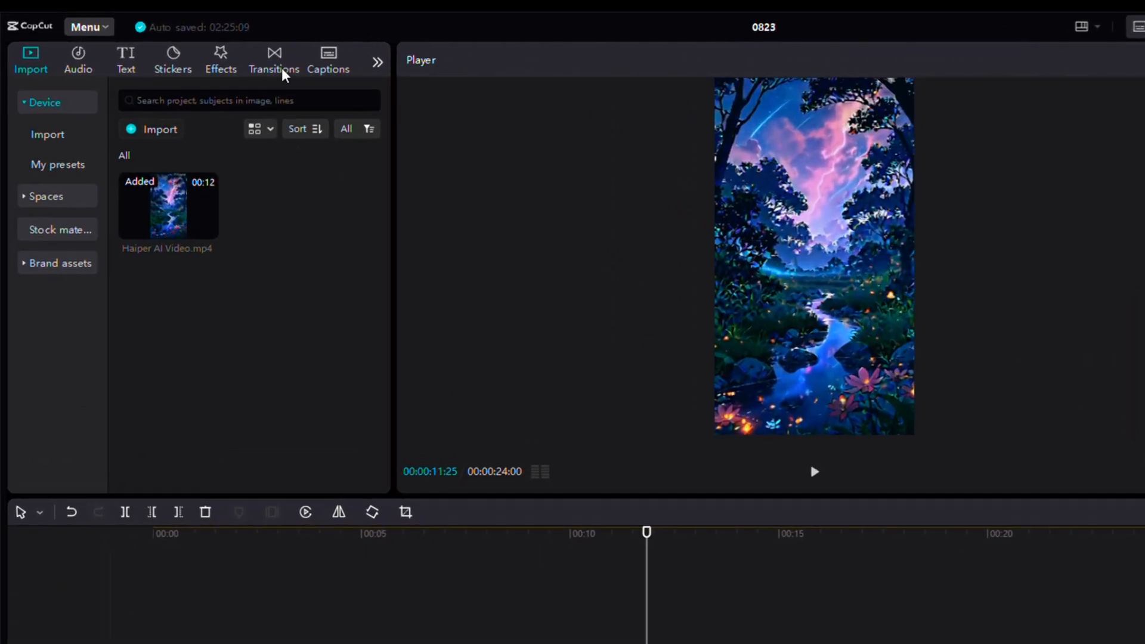
# Add the Mix transition (searched as 'mix') at the join between the two clips.
pyautogui.click(274, 58)
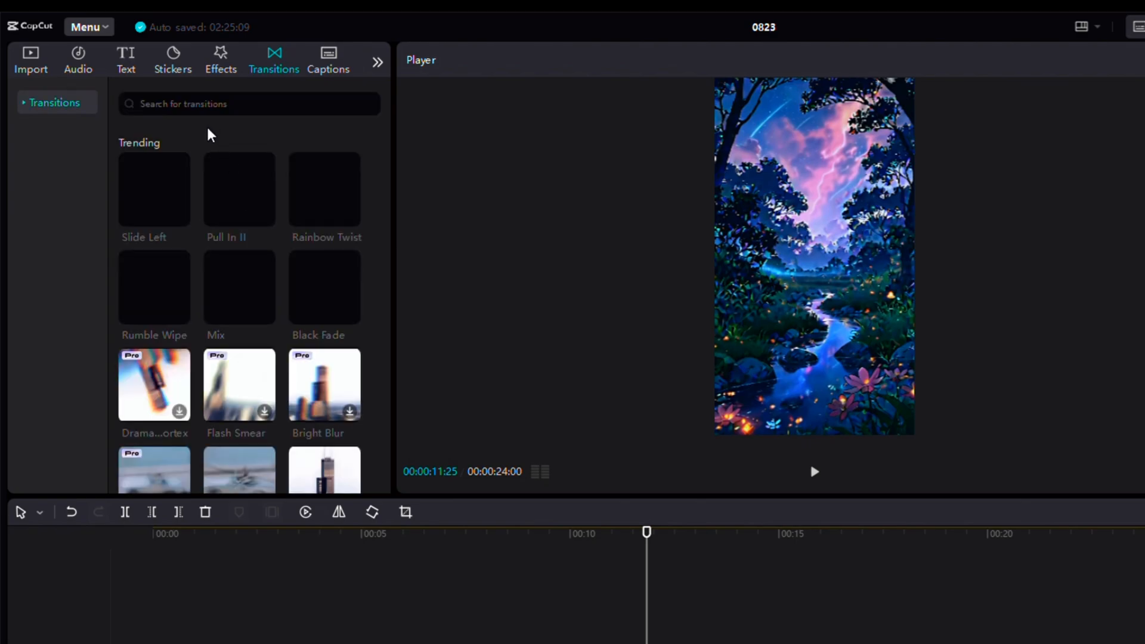
pyautogui.write('mix.')
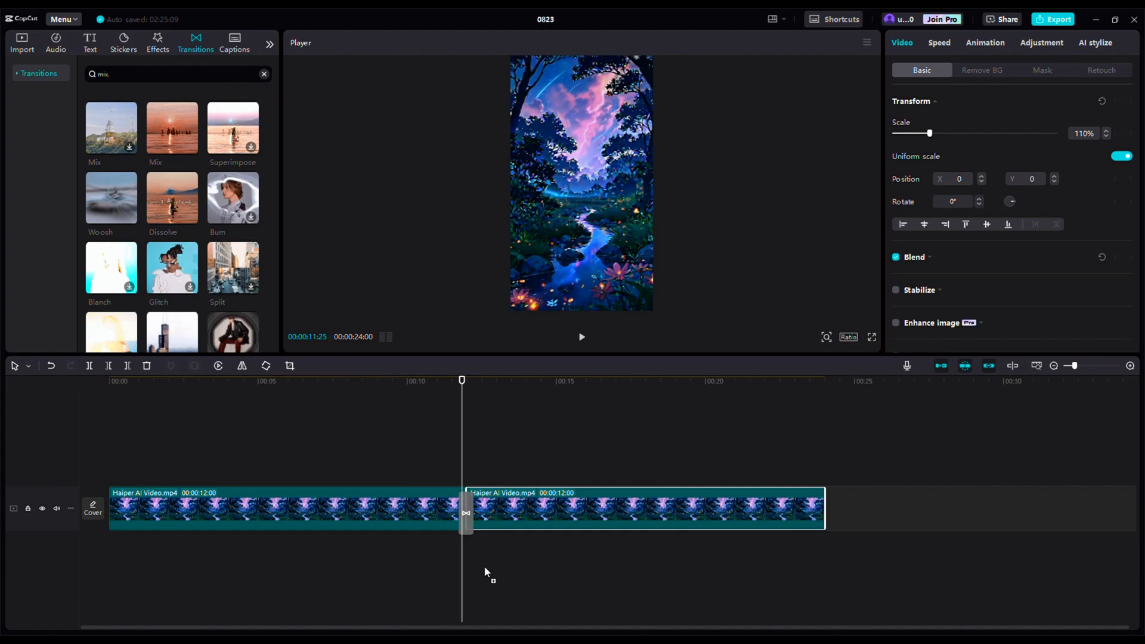
pyautogui.click(466, 509)
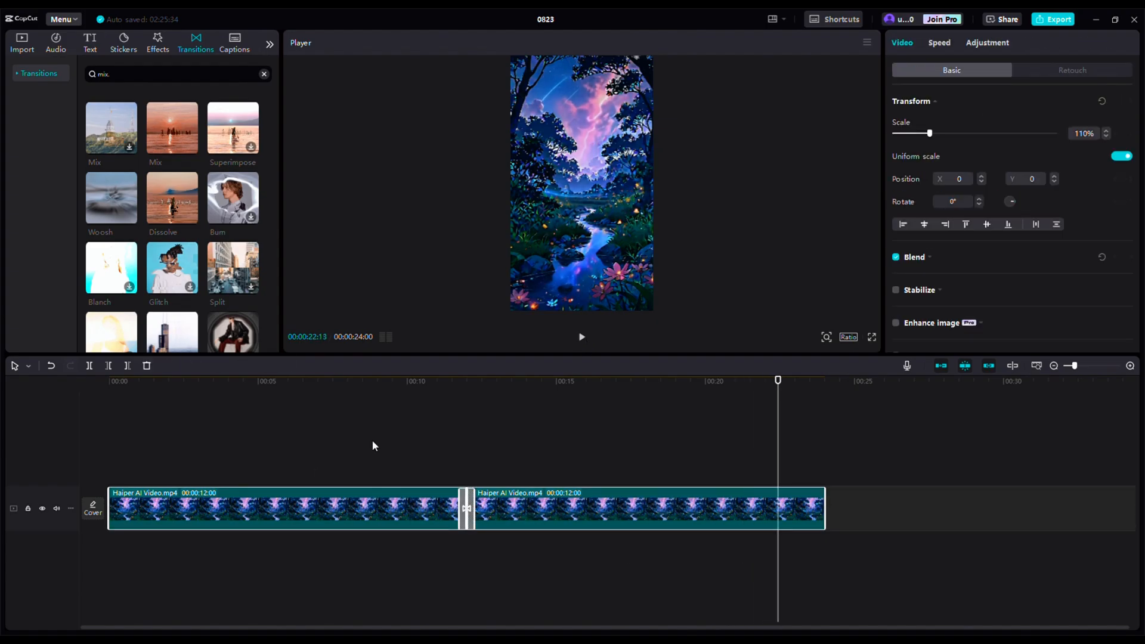
# Turn each 12-second half into its own compound clip.
pyautogui.click(938, 42)
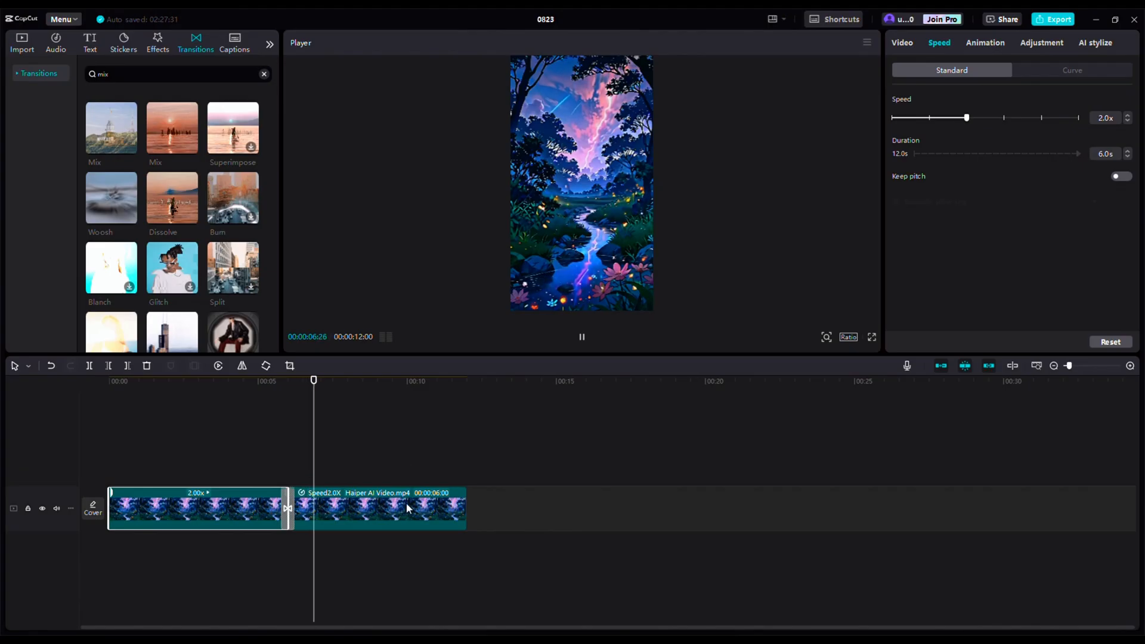
pyautogui.click(197, 508)
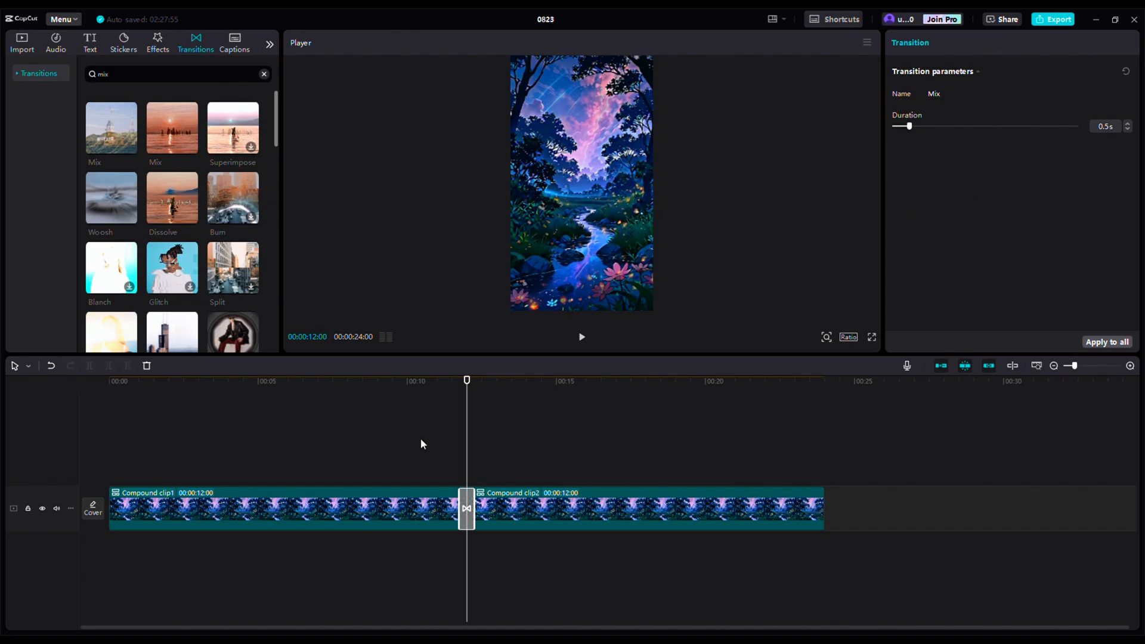
pyautogui.click(824, 380)
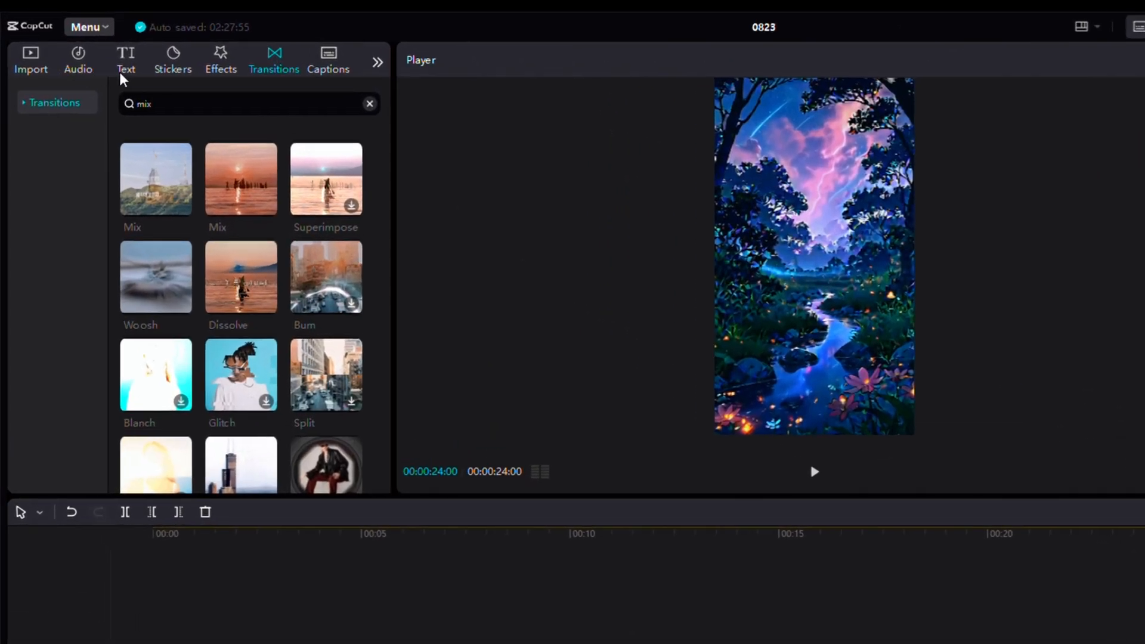
# Filter the music library to show only commercially usable tracks.
pyautogui.click(78, 59)
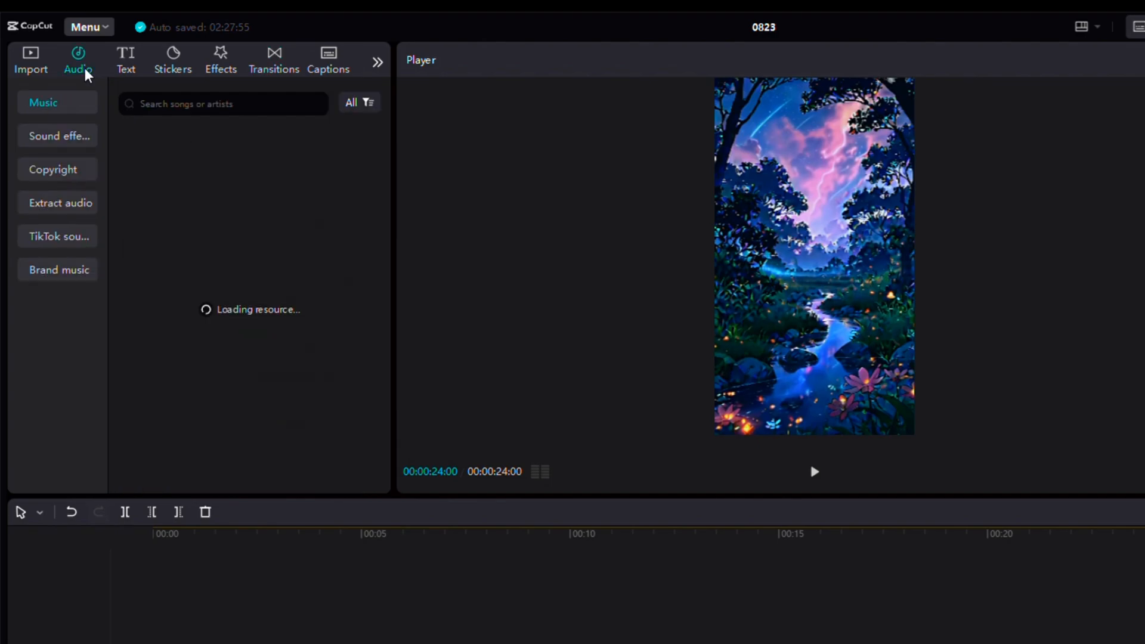
pyautogui.click(43, 102)
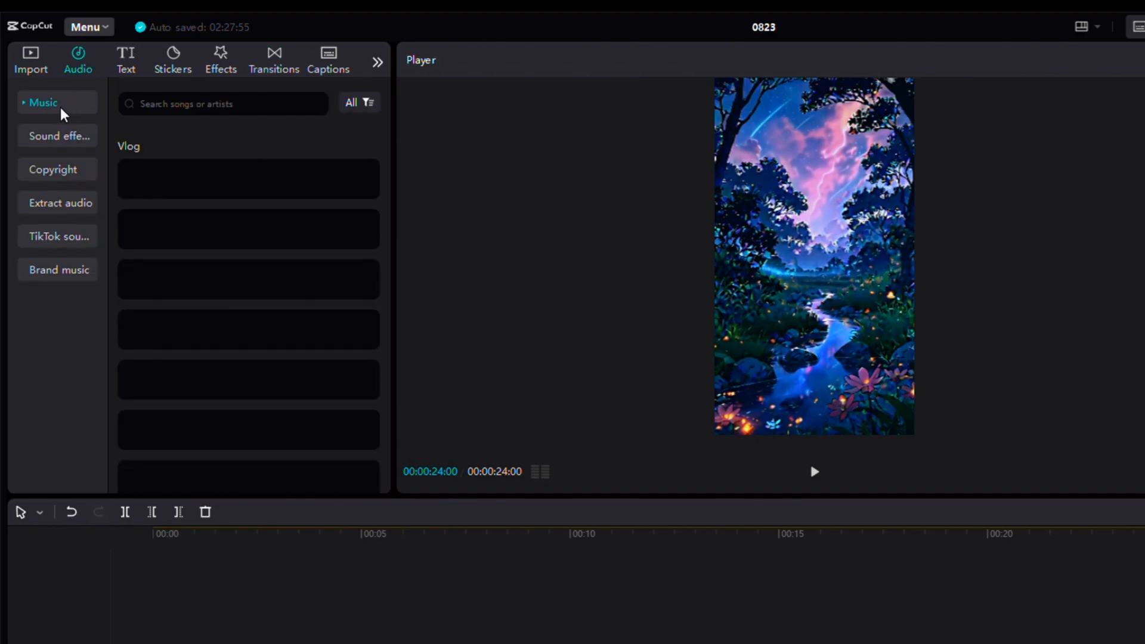
pyautogui.click(43, 102)
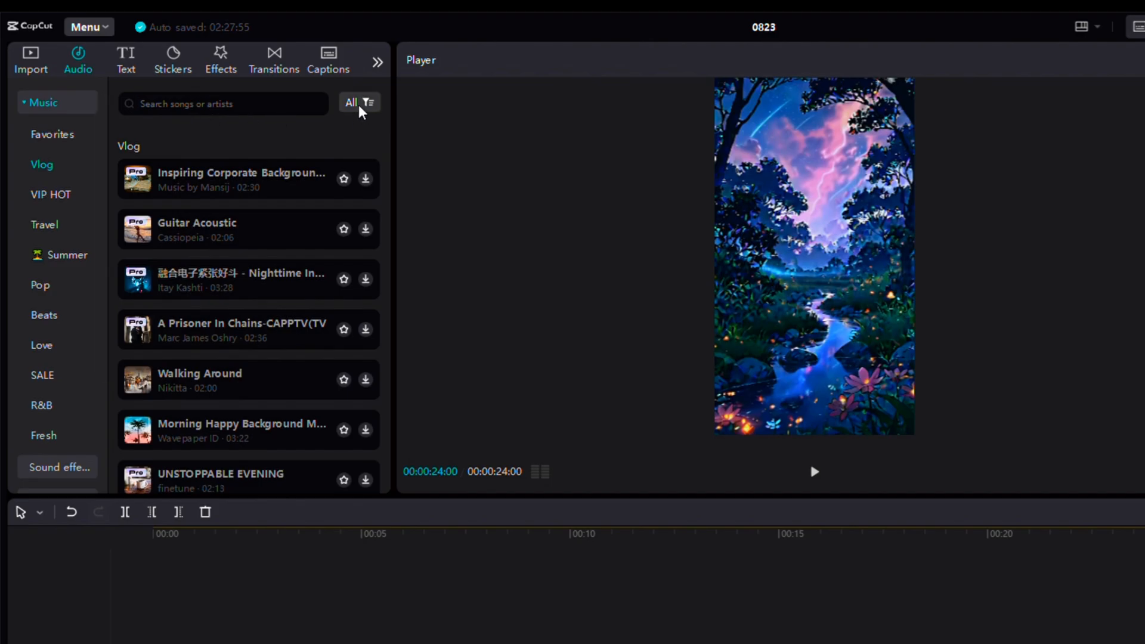
pyautogui.click(359, 103)
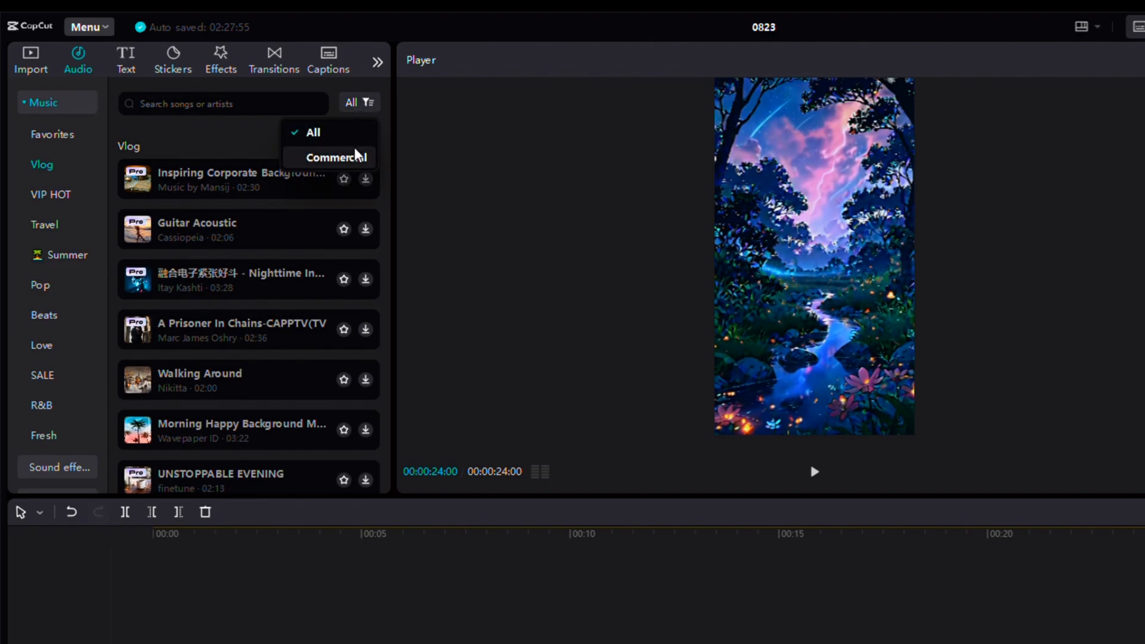
pyautogui.click(340, 158)
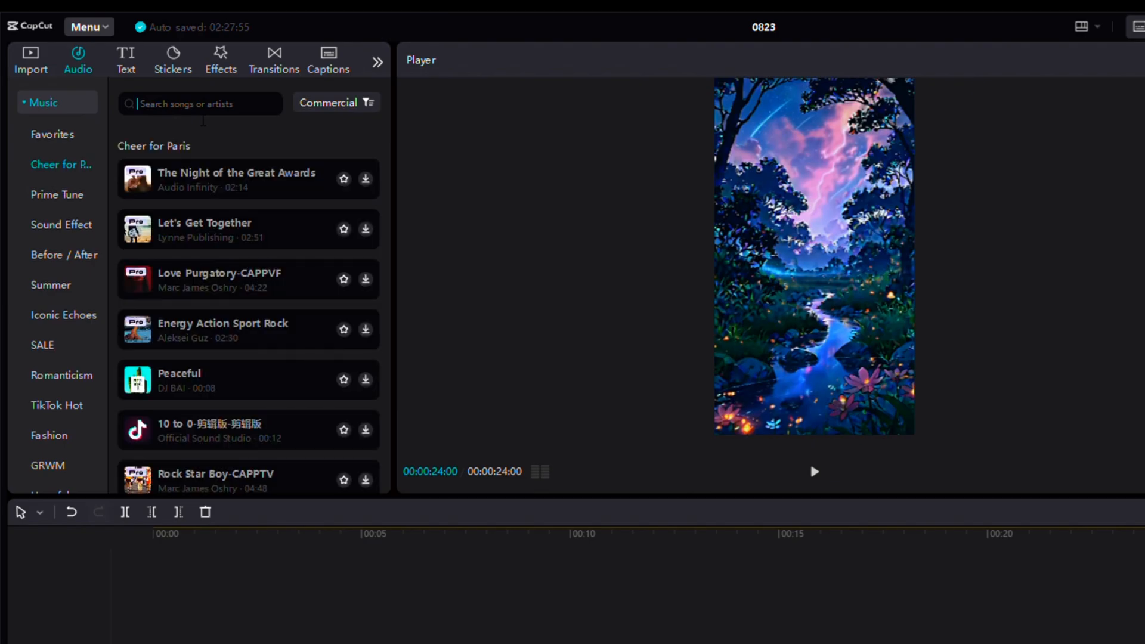
# Search 'Re' and add the Relaxing track beneath the two compound clips.
pyautogui.write('Re')
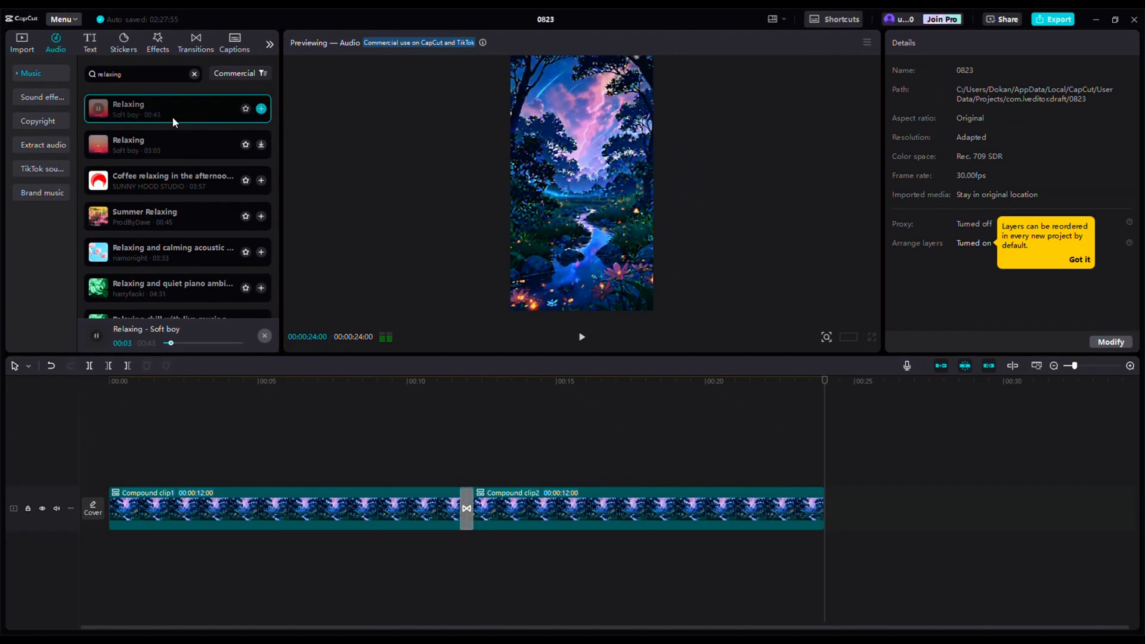
pyautogui.click(261, 108)
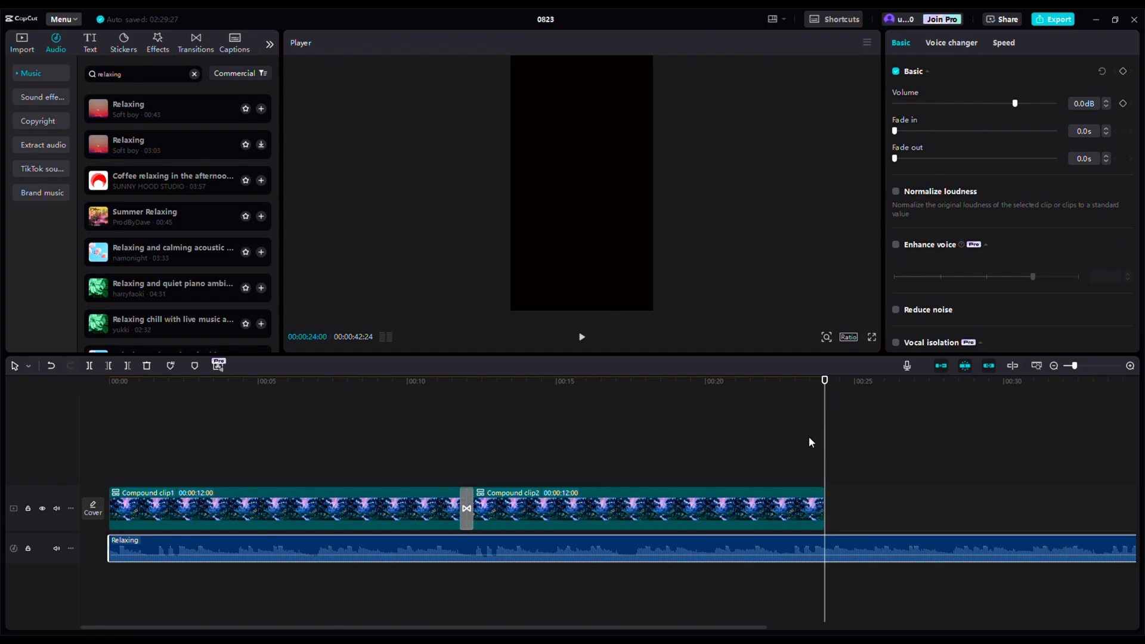
pyautogui.moveTo(834, 405)
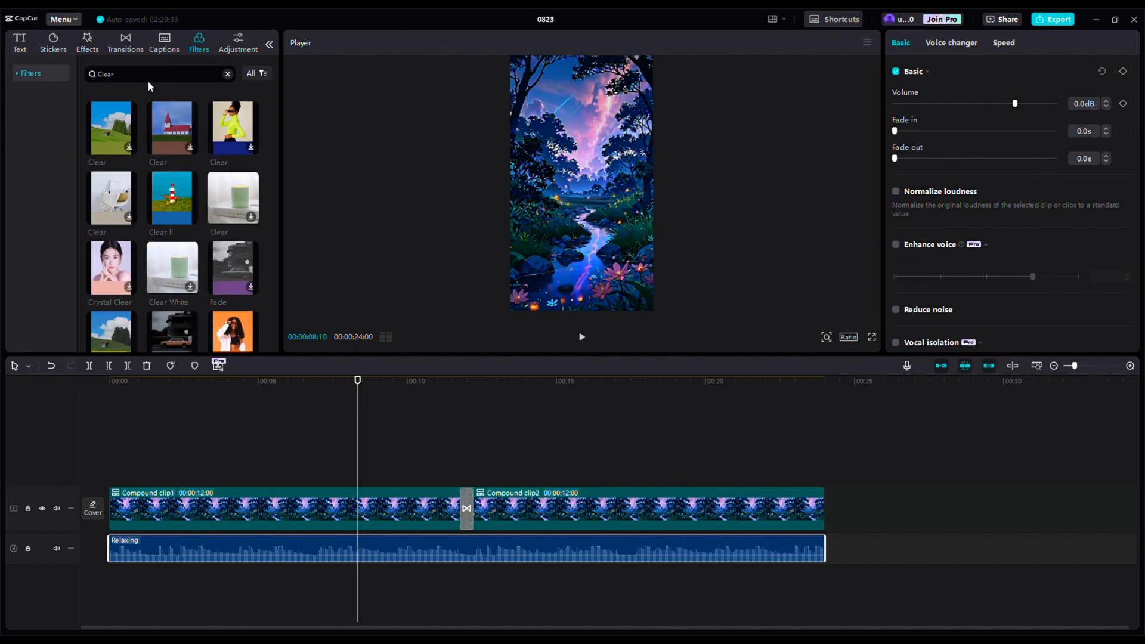
# Apply the Clear II filter across the full 24-second timeline and preview the result.
pyautogui.click(171, 197)
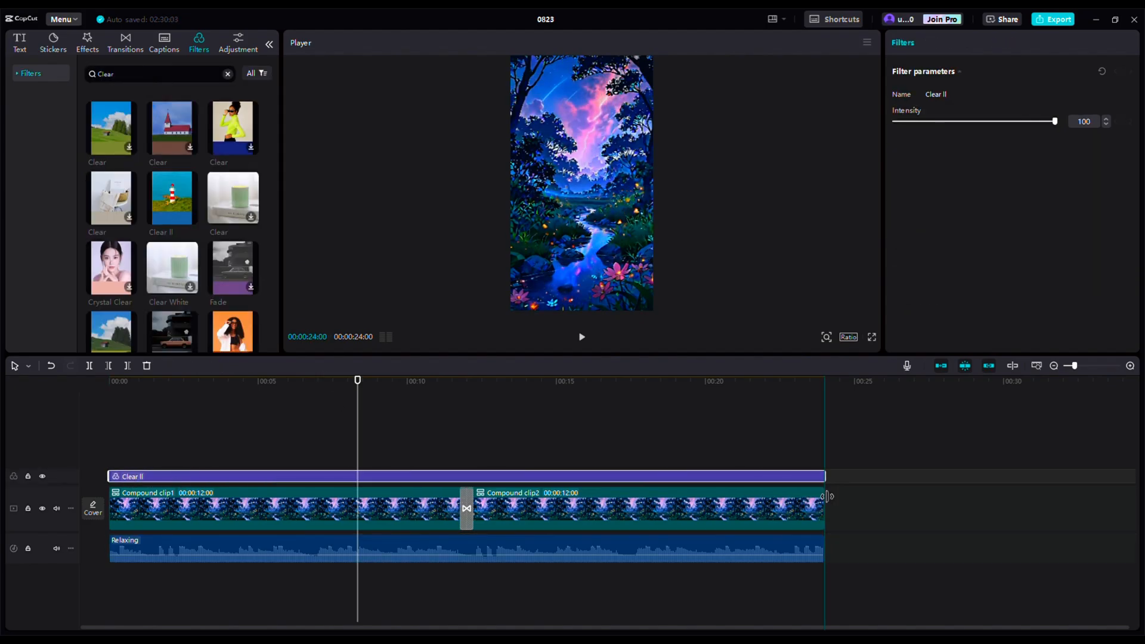
pyautogui.click(580, 336)
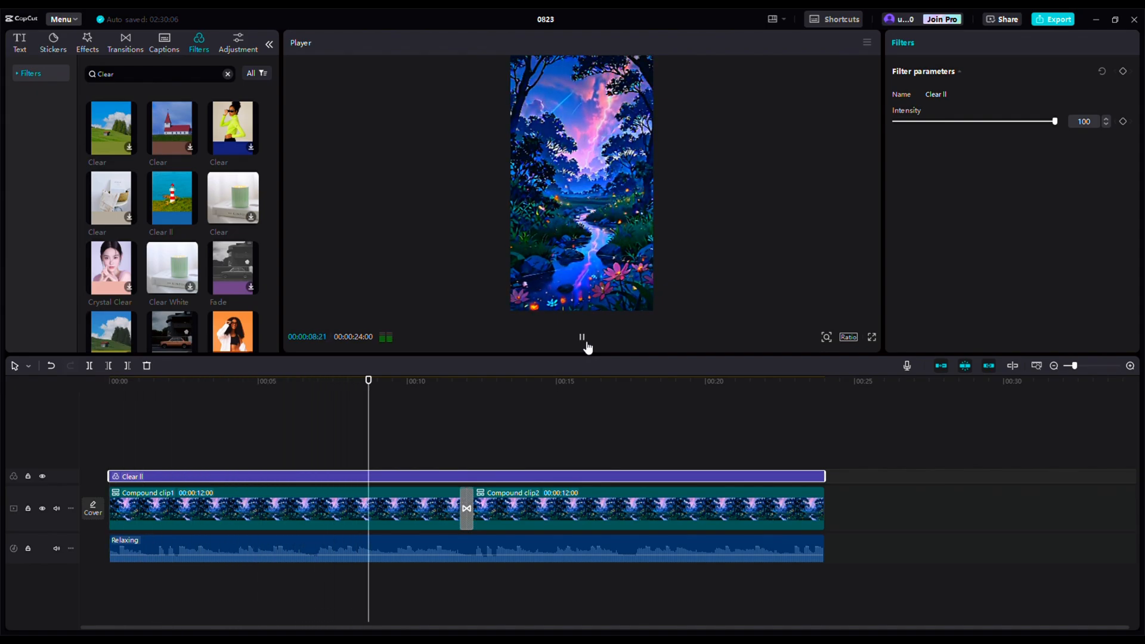
pyautogui.click(21, 43)
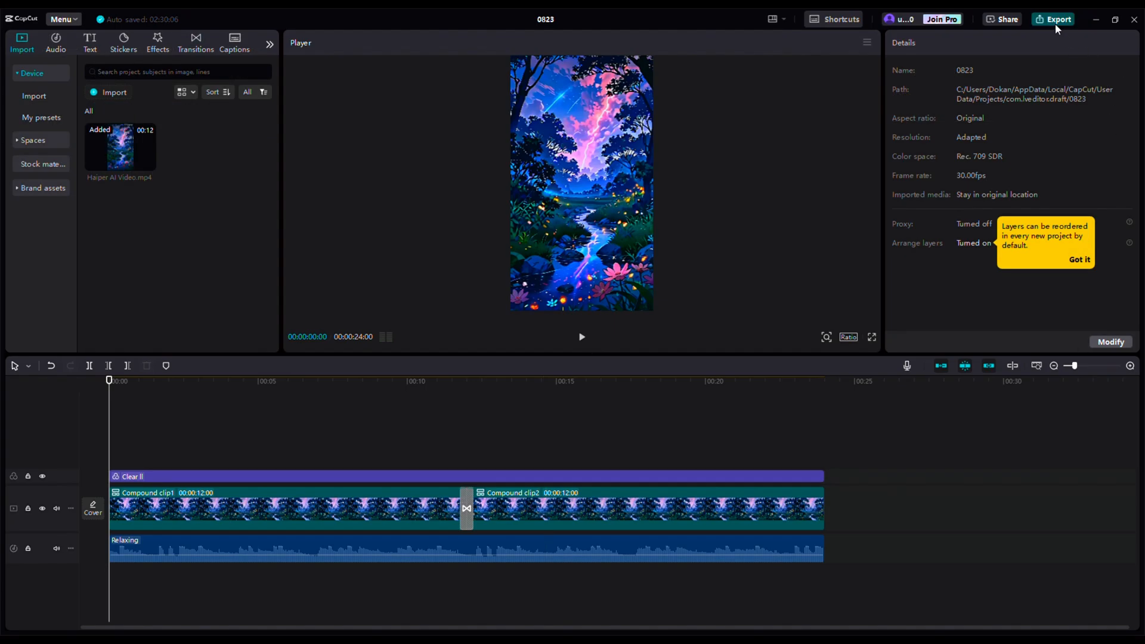
pyautogui.click(871, 336)
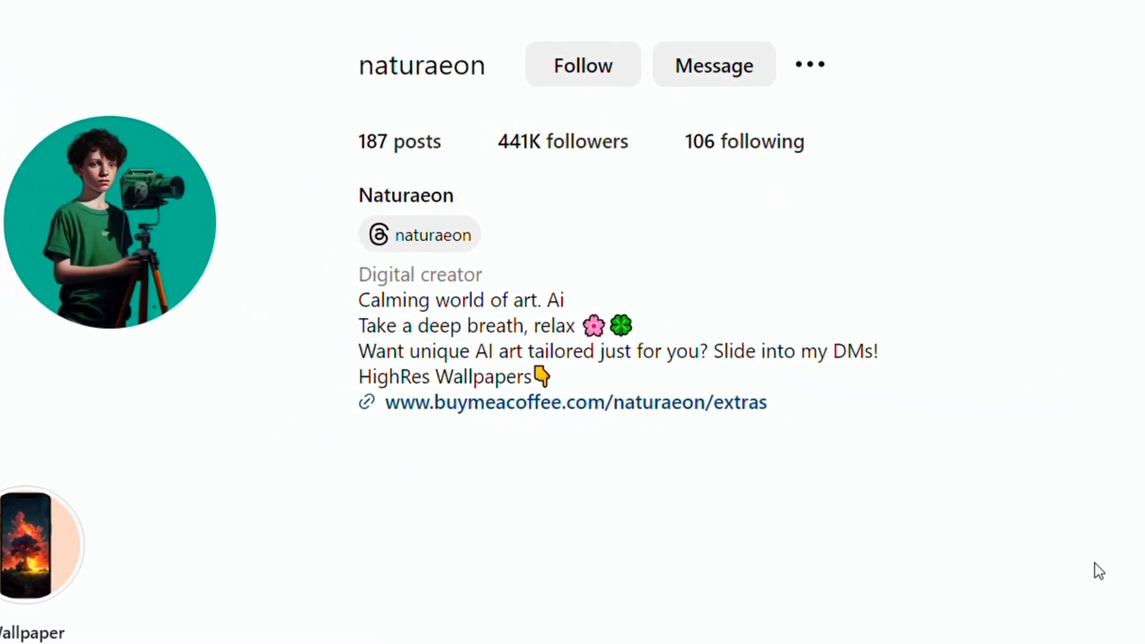
# Browse the creator's Instagram post, highlight the HighRes Wallpapers bio line and reach the Reels grid.
pyautogui.scroll(-3)
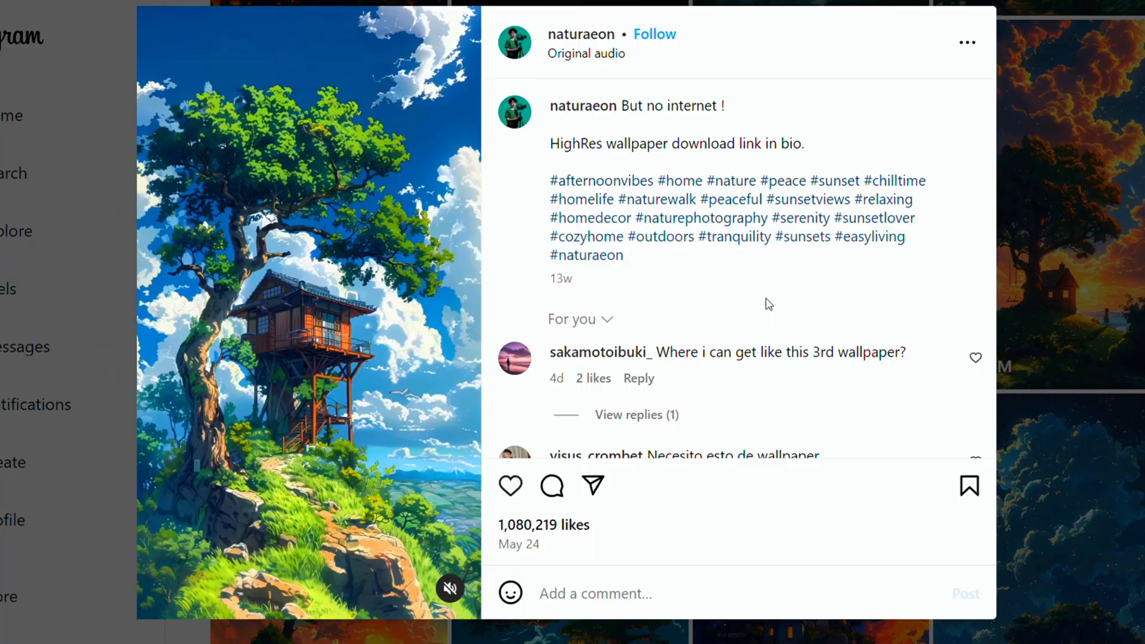
pyautogui.scroll(-3)
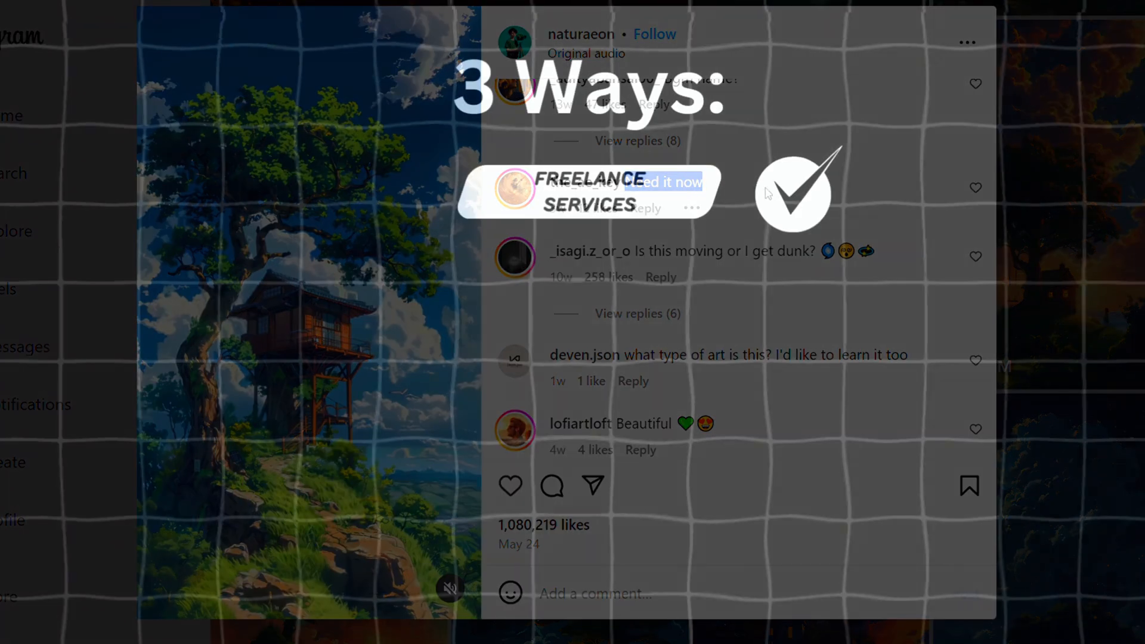
pyautogui.click(581, 34)
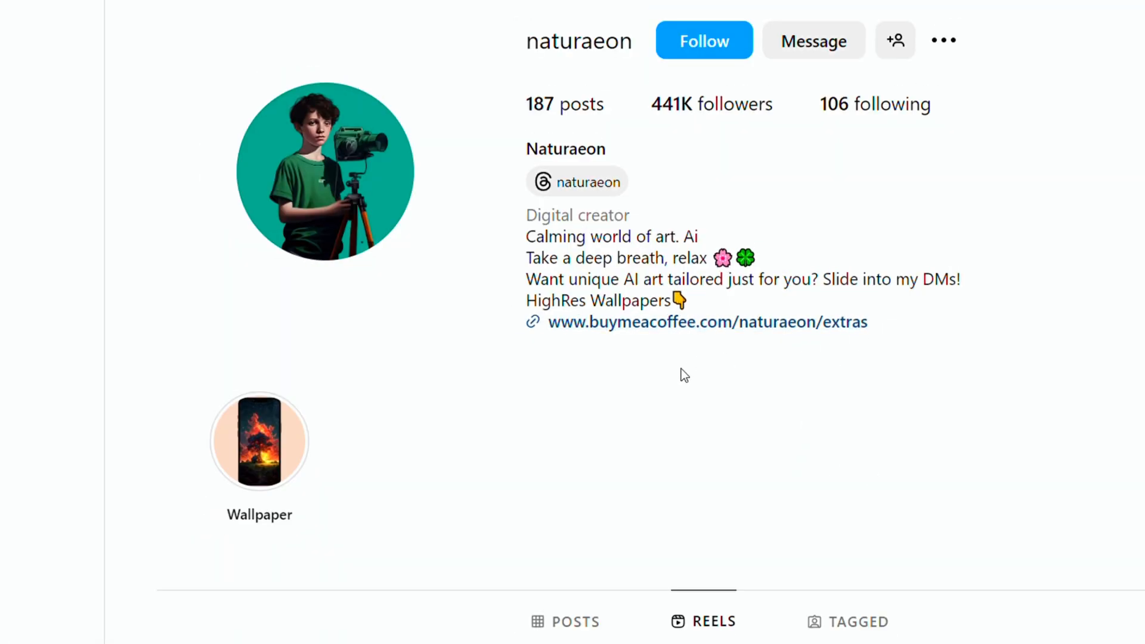
pyautogui.doubleClick(585, 300)
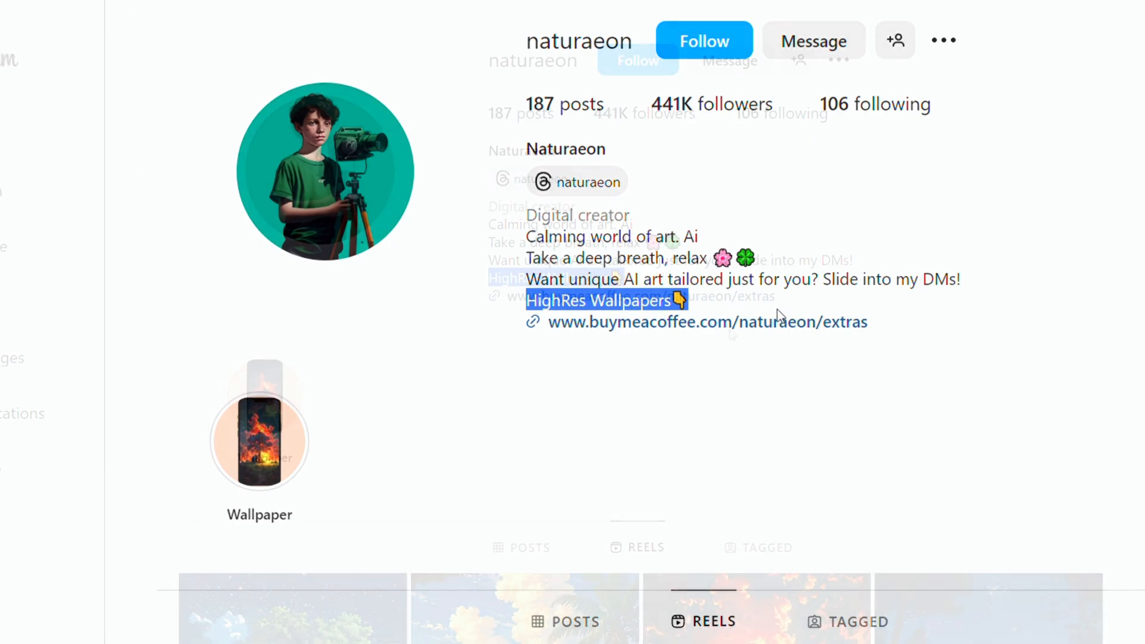
pyautogui.scroll(-3)
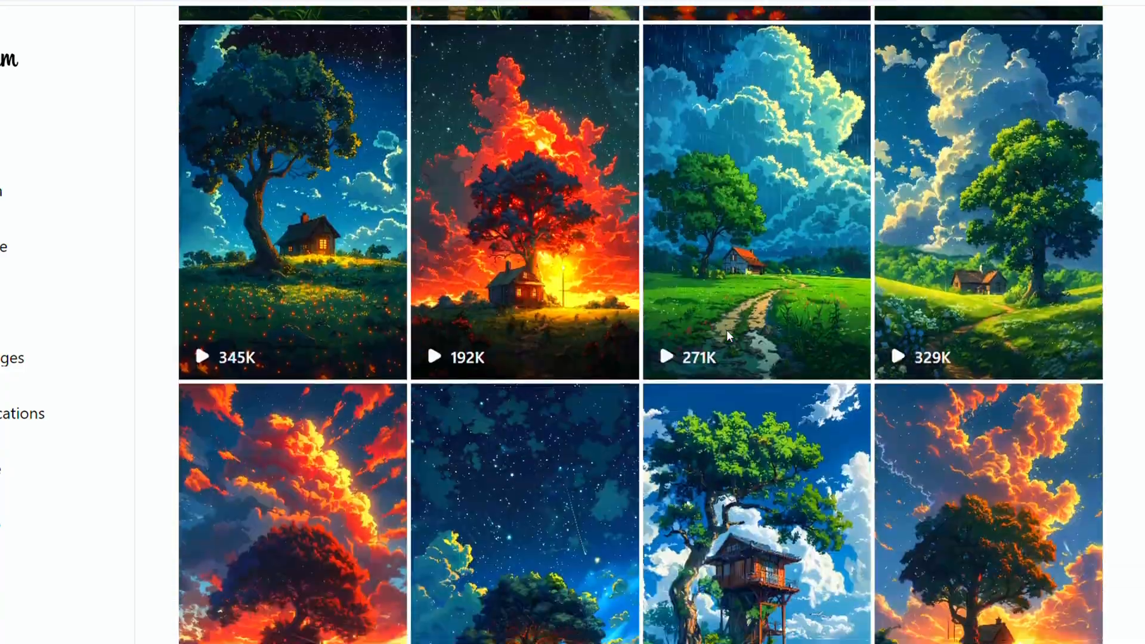
pyautogui.scroll(-3)
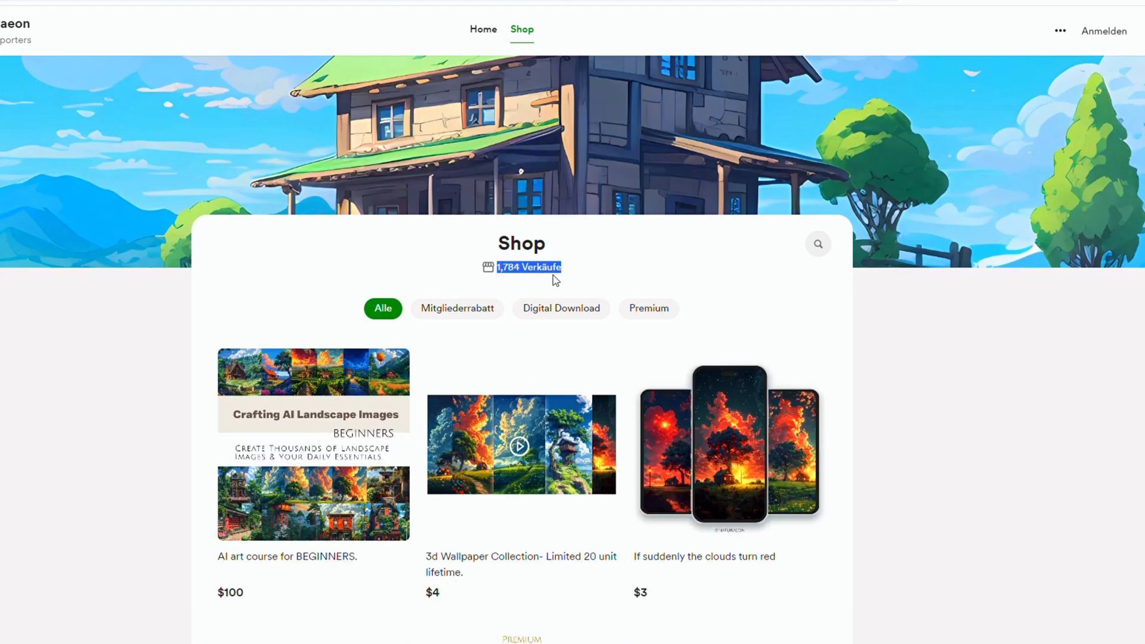
pyautogui.moveTo(728, 297)
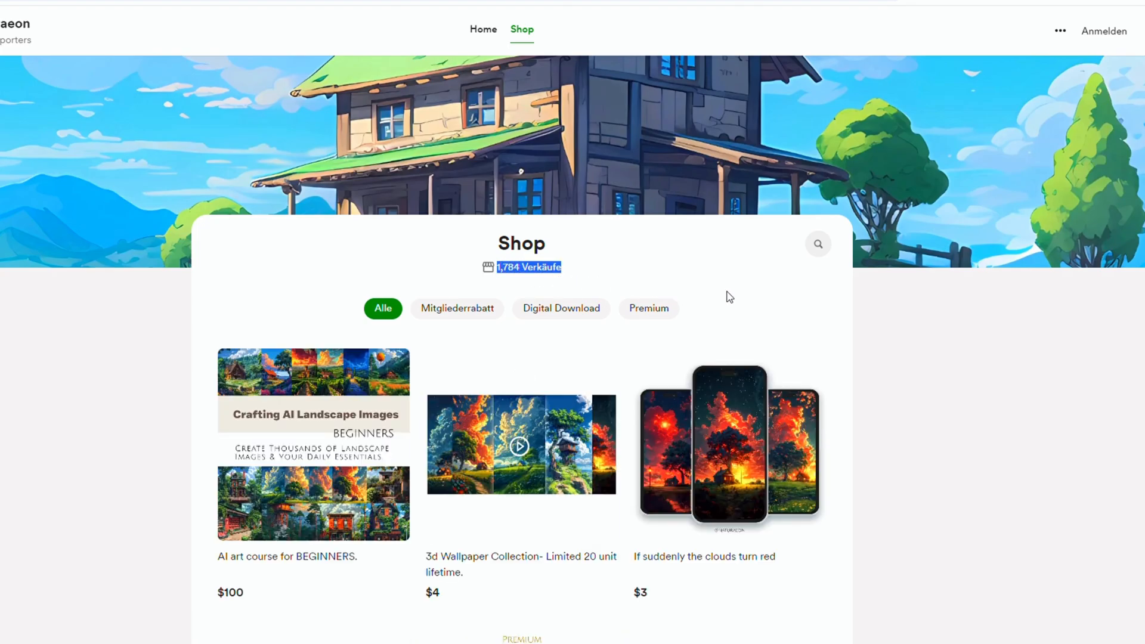
# Scroll the Buy Me a Coffee shop to the AI art course and highlight its $100 price.
pyautogui.scroll(-3)
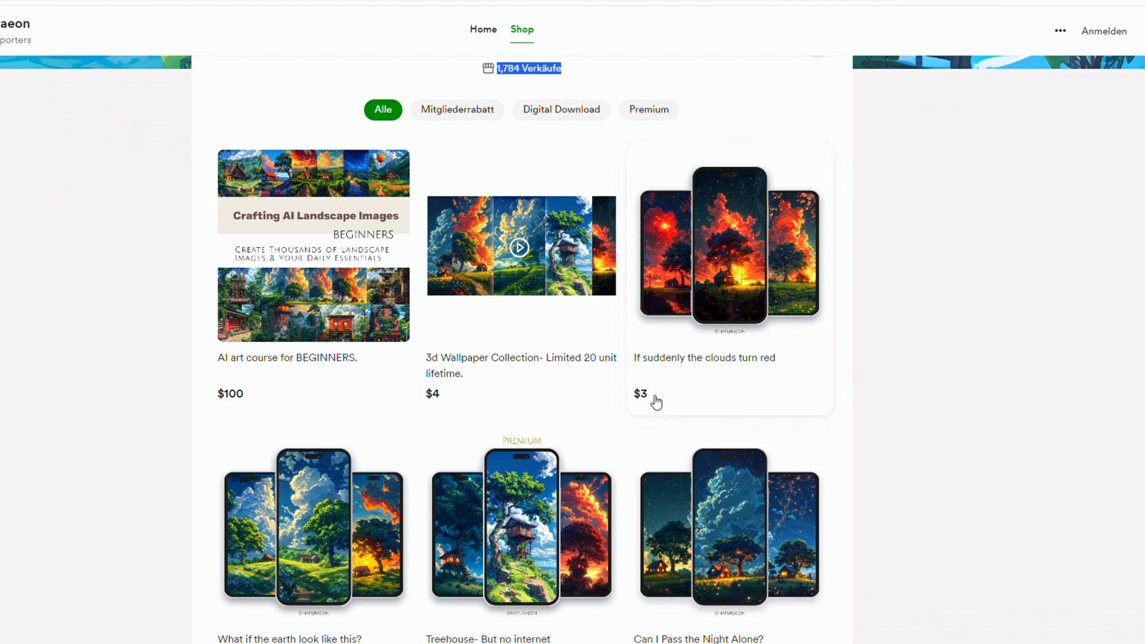
pyautogui.scroll(-3)
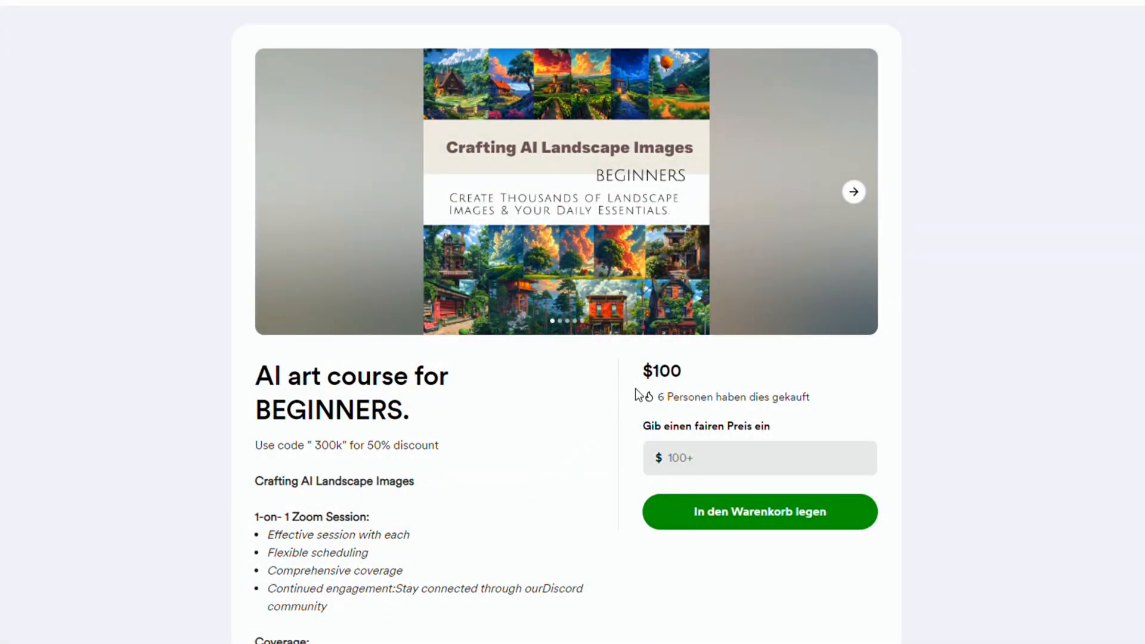
pyautogui.doubleClick(659, 371)
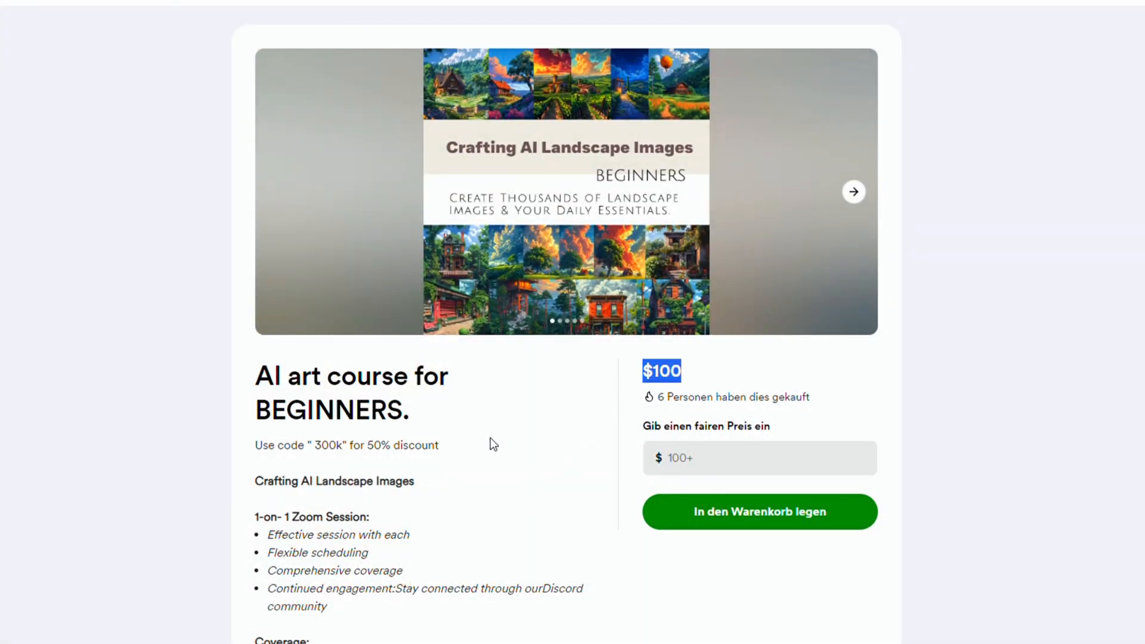
pyautogui.scroll(-3)
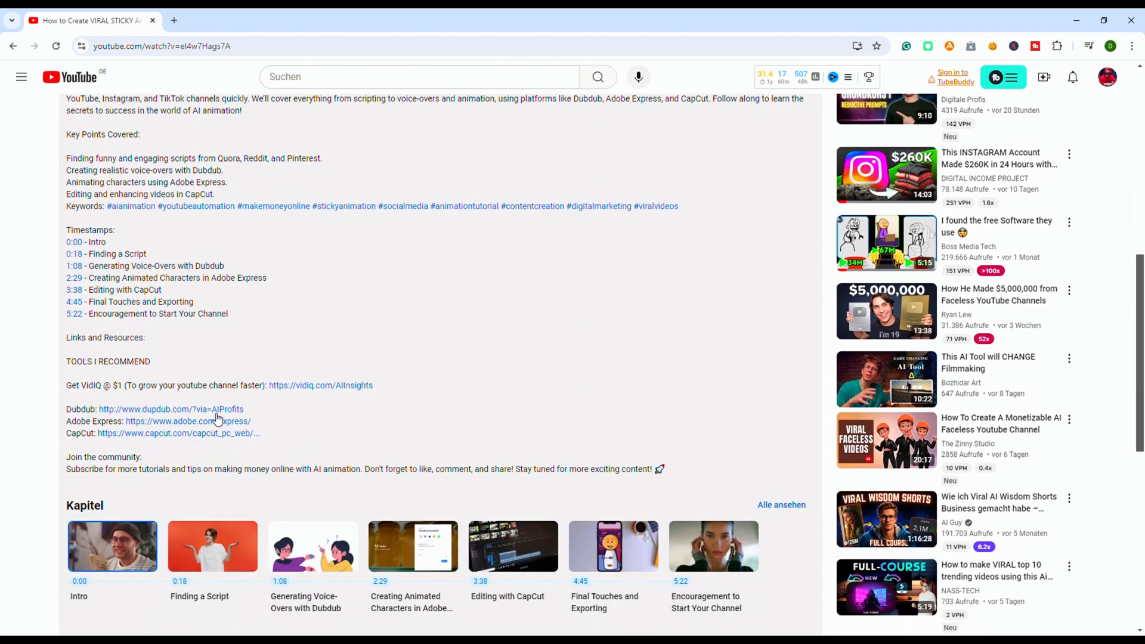
pyautogui.moveTo(75, 341)
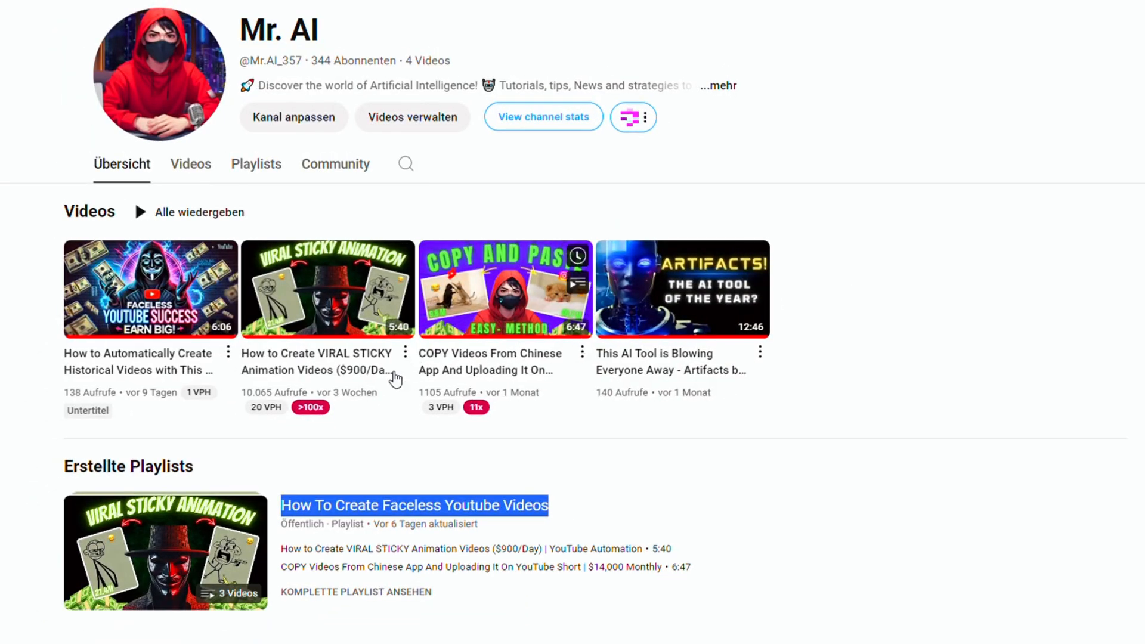
pyautogui.moveTo(165, 551)
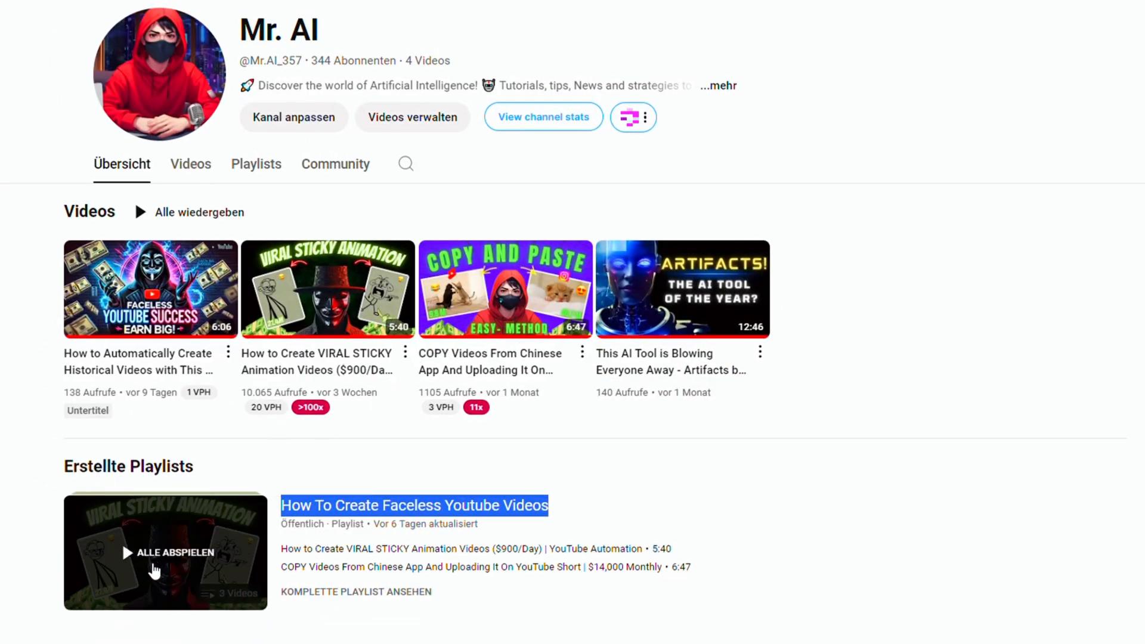